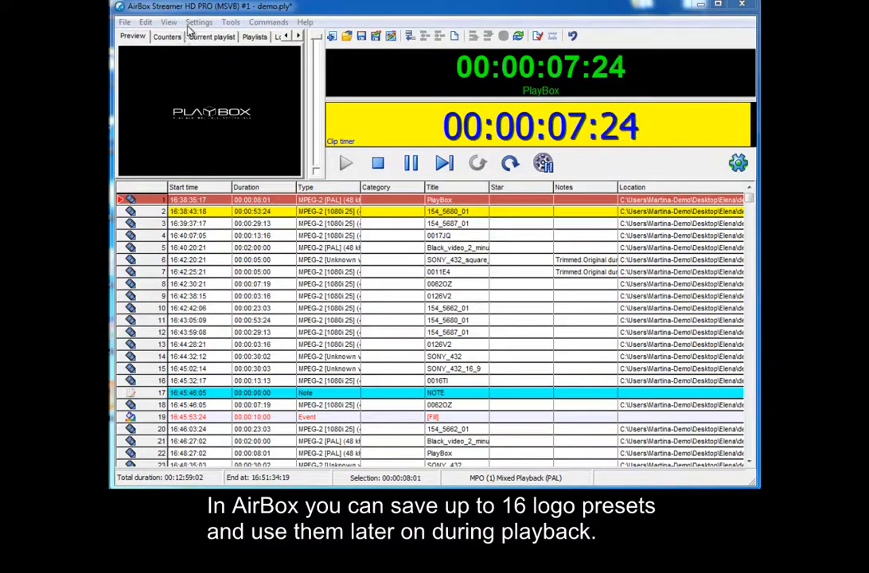
Step: Bring up the Configure Logo Presets dialog from the Settings menu
{"action": "left_click", "coordinate": [201, 22]}
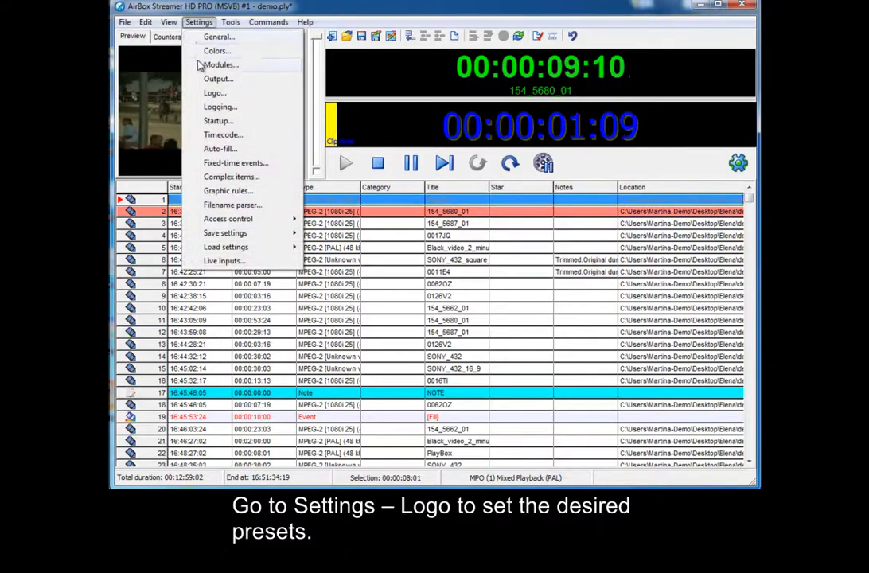
{"action": "left_click", "coordinate": [213, 93]}
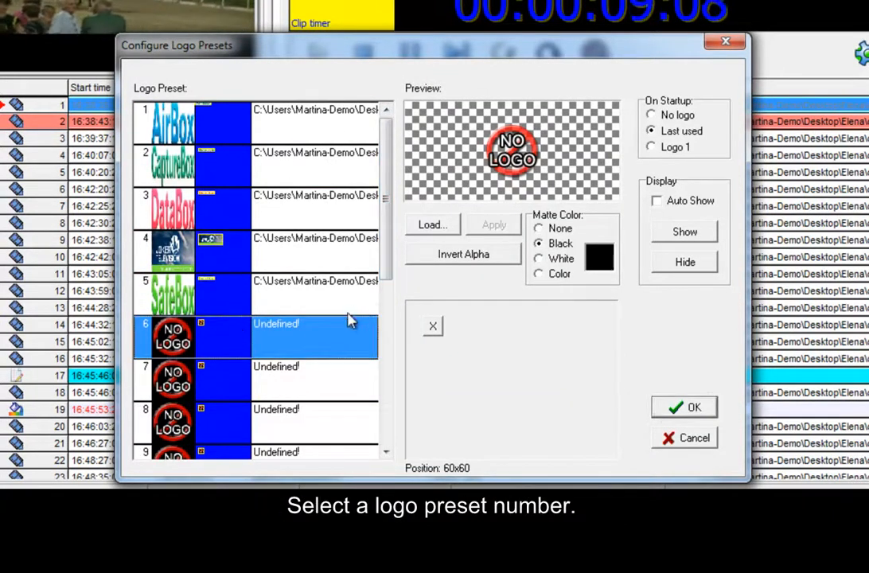
Step: Load the Logo_PlayBox.png image into logo preset 6
{"action": "left_click", "coordinate": [432, 225]}
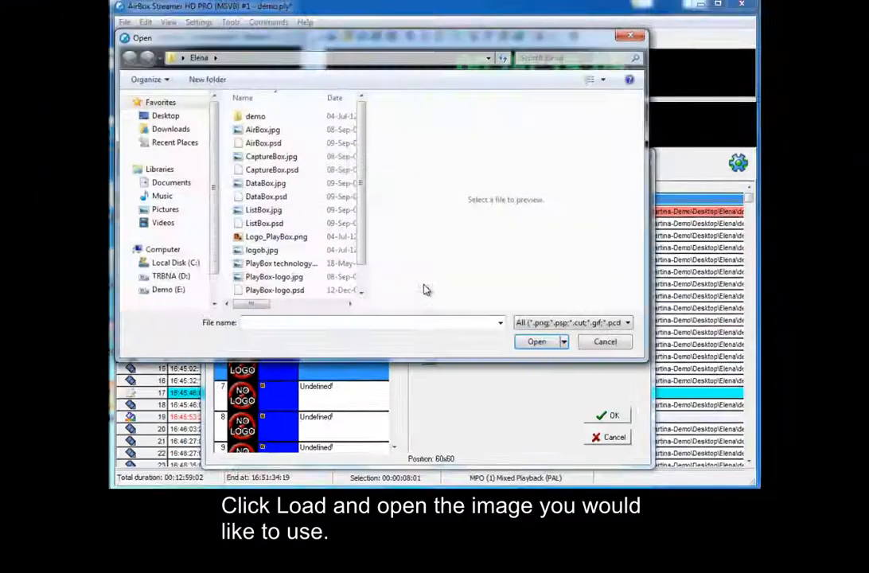
{"action": "left_click", "coordinate": [277, 236]}
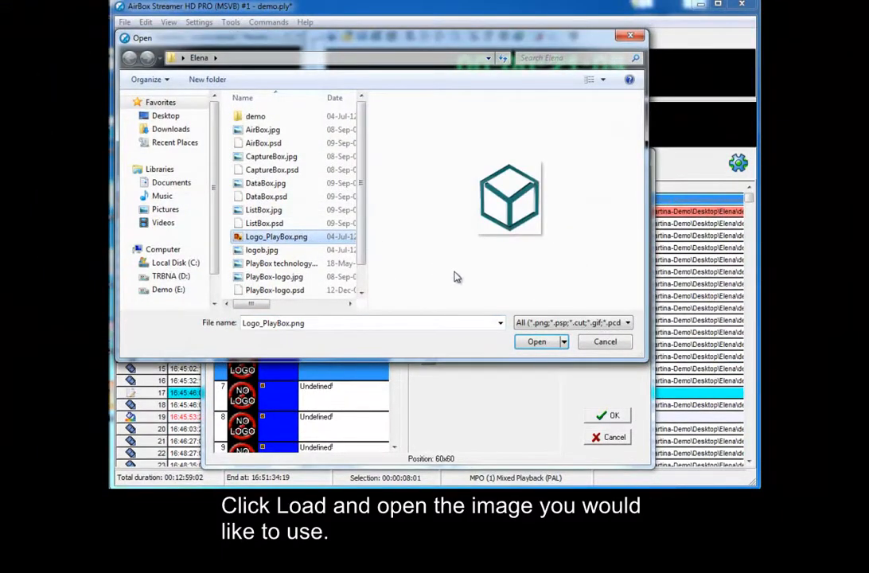
{"action": "left_click", "coordinate": [537, 340]}
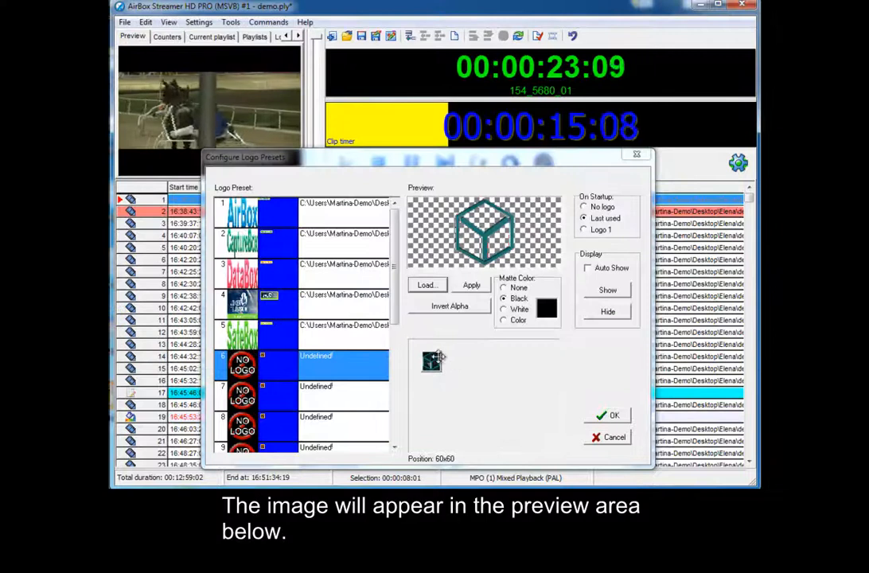
Step: Reposition the preset 6 logo in the output frame and show it on air
{"action": "left_click_drag", "start_coordinate": [431, 360], "coordinate": [522, 373]}
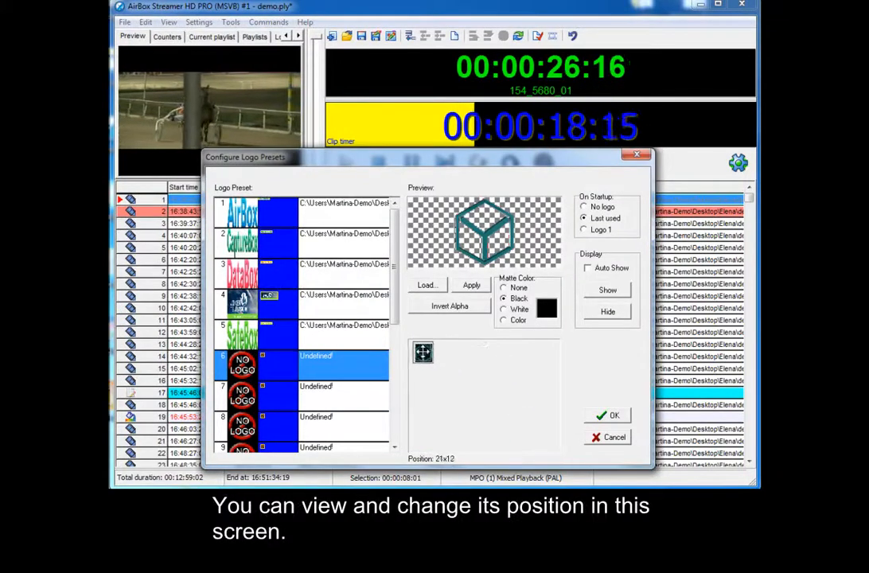
{"action": "left_click", "coordinate": [471, 285]}
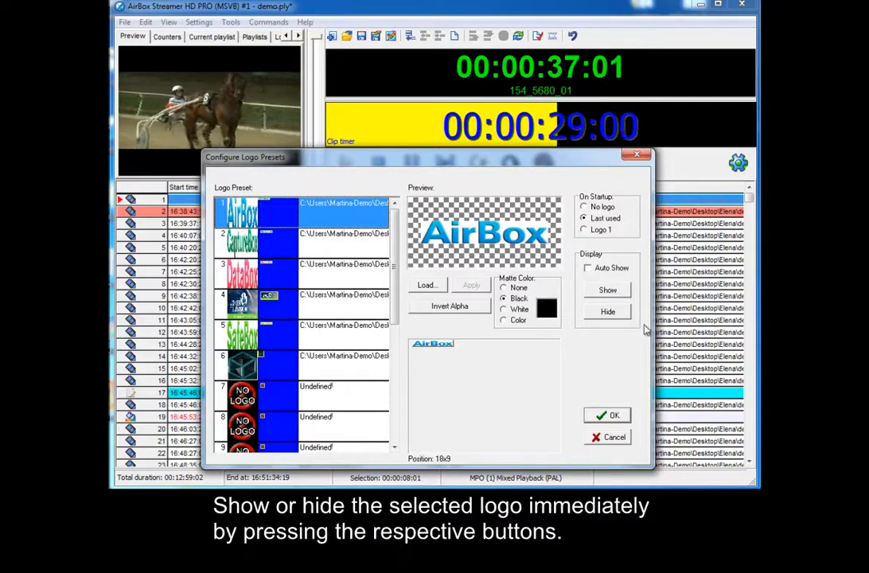
{"action": "left_click", "coordinate": [607, 290]}
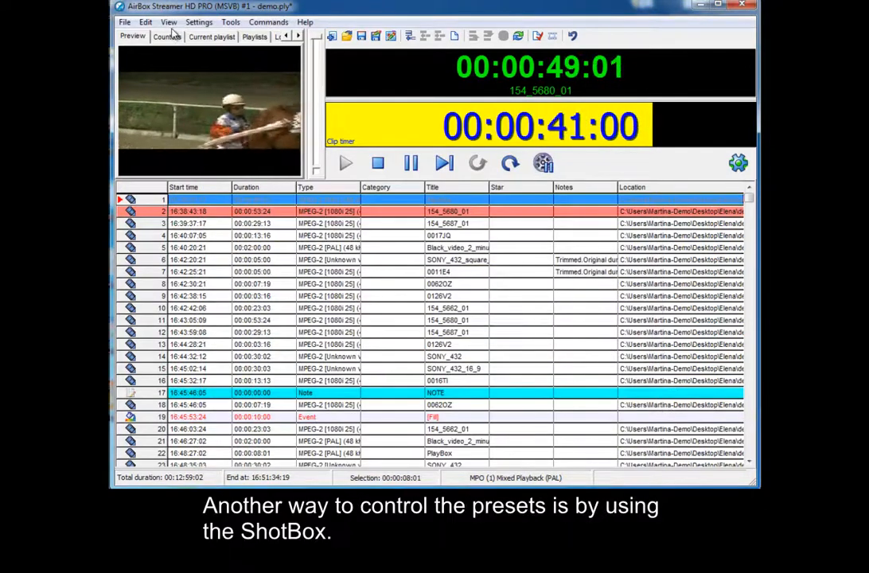
Step: Show the ShotBox and assign a logo event to its first button
{"action": "left_click", "coordinate": [163, 22]}
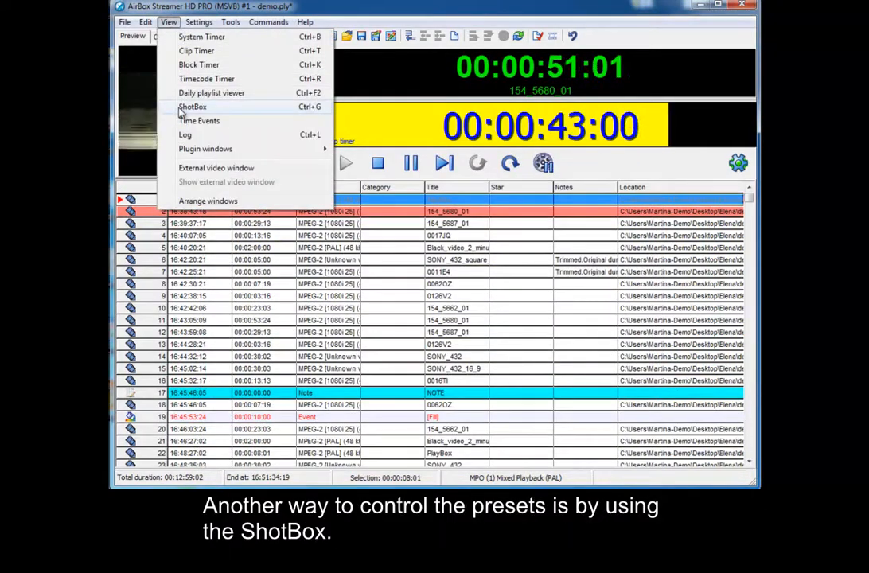
{"action": "right_click", "coordinate": [269, 223]}
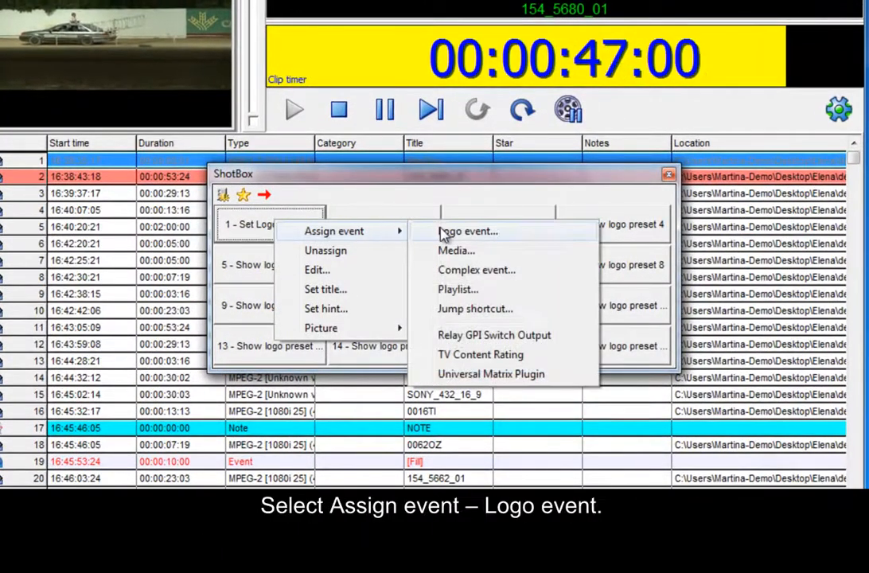
{"action": "left_click", "coordinate": [468, 231]}
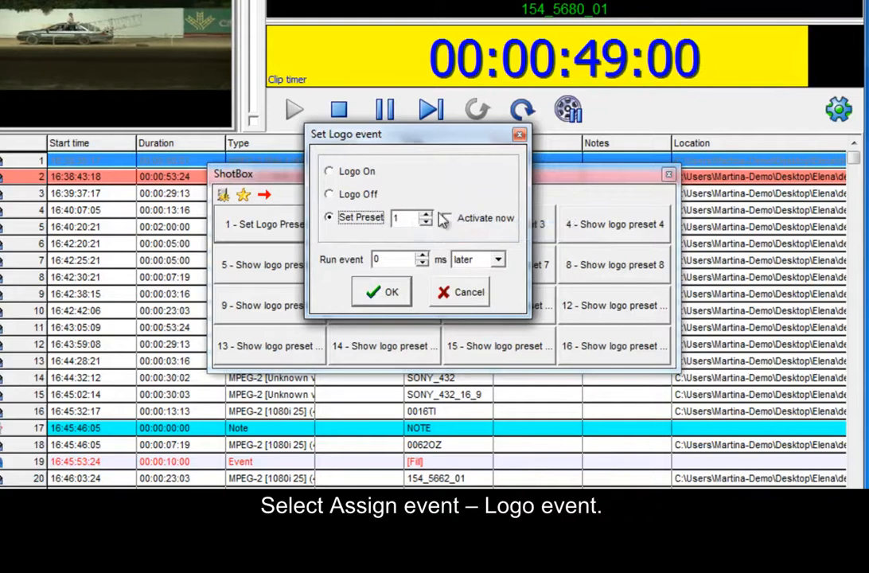
{"action": "left_click", "coordinate": [383, 291]}
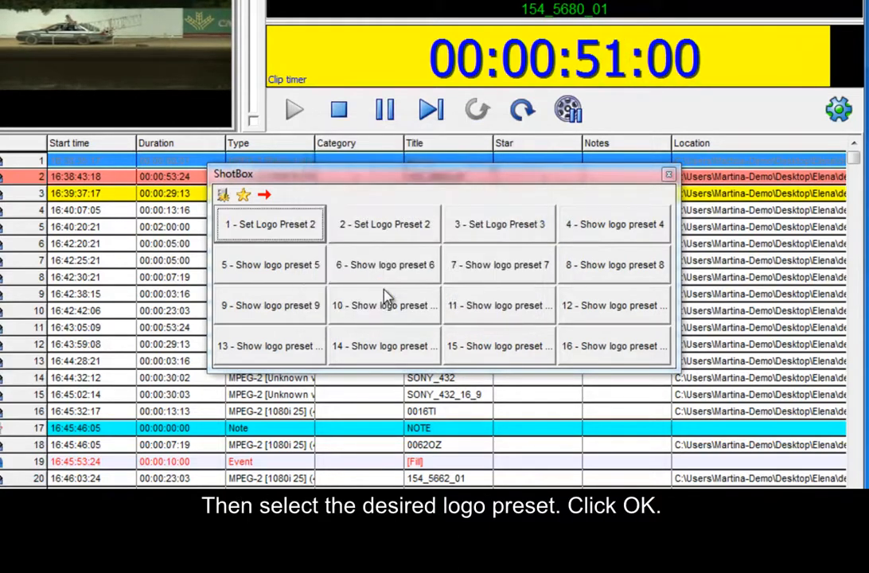
Step: Assign logo preset 6 to the second ShotBox button and begin a logo event for the third
{"action": "right_click", "coordinate": [386, 223]}
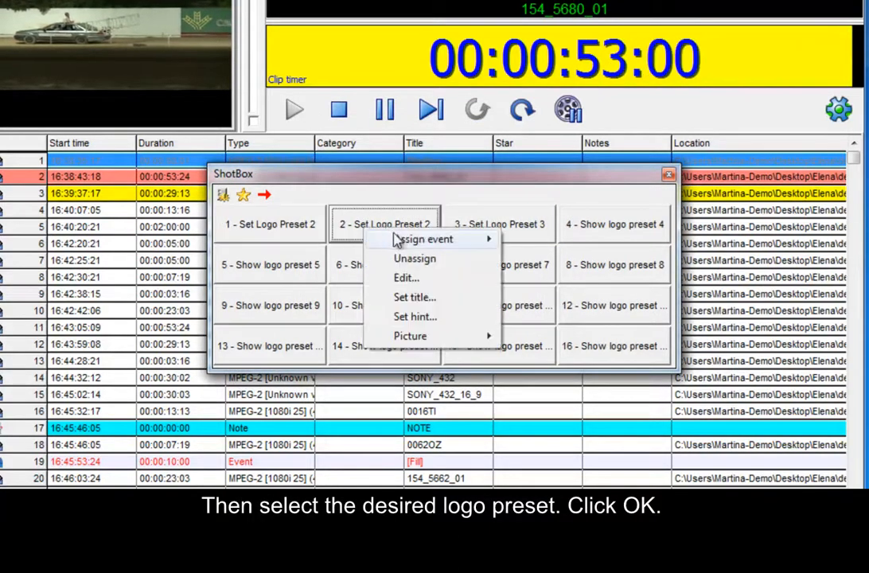
{"action": "left_click", "coordinate": [425, 239]}
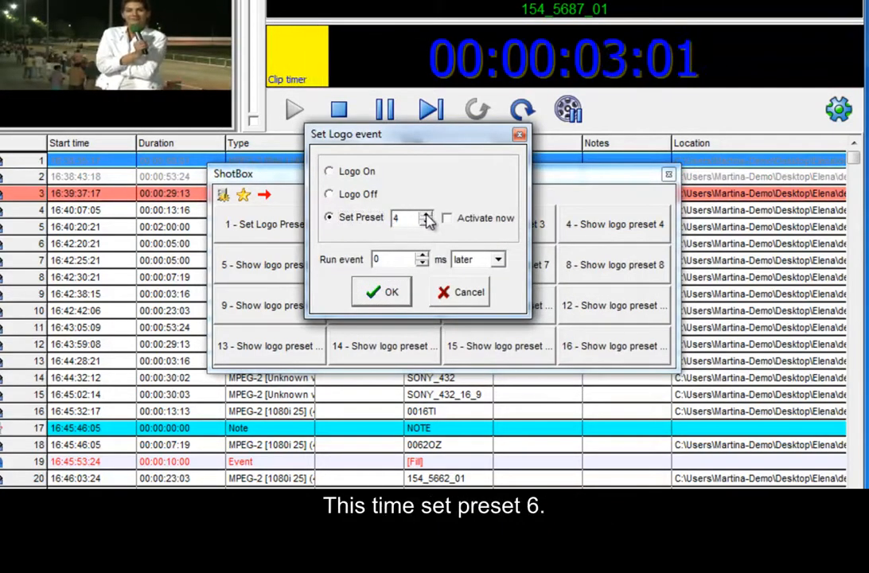
{"action": "left_click", "coordinate": [418, 213]}
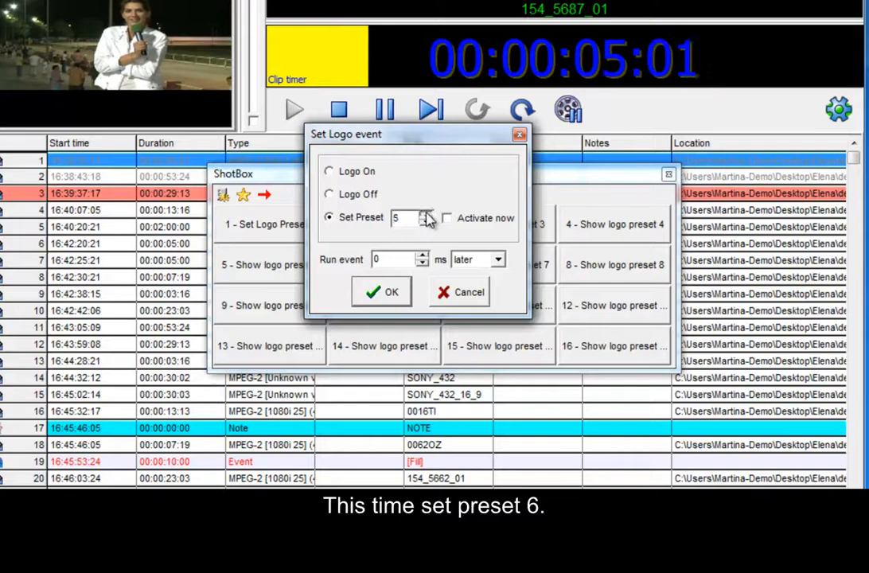
{"action": "left_click", "coordinate": [375, 291]}
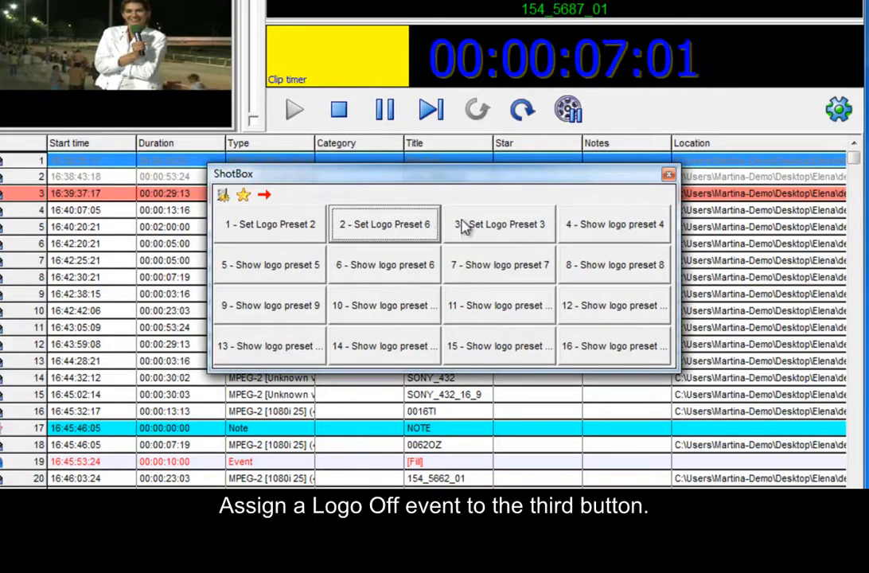
{"action": "left_click", "coordinate": [497, 223]}
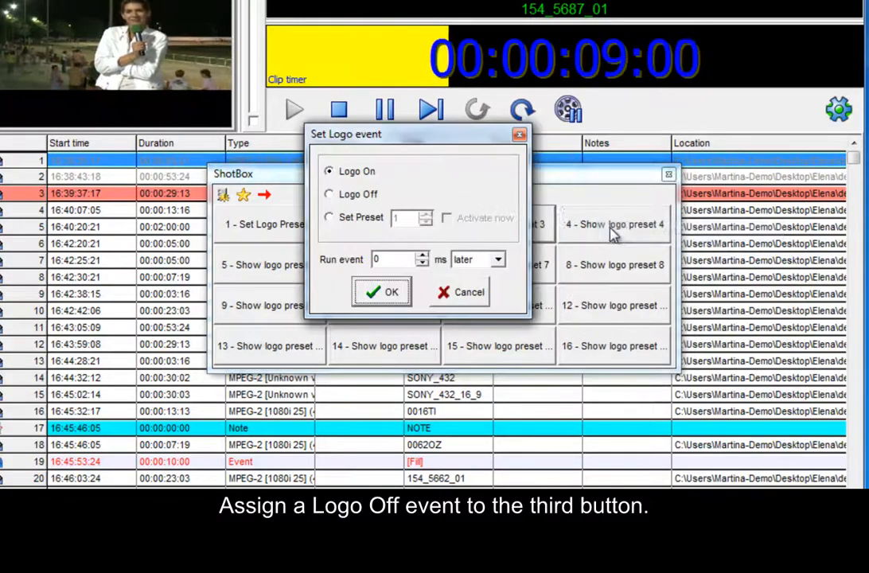
Step: Set the third ShotBox button to Logo Off, then trigger the preset 6 and other logo buttons
{"action": "left_click", "coordinate": [330, 195]}
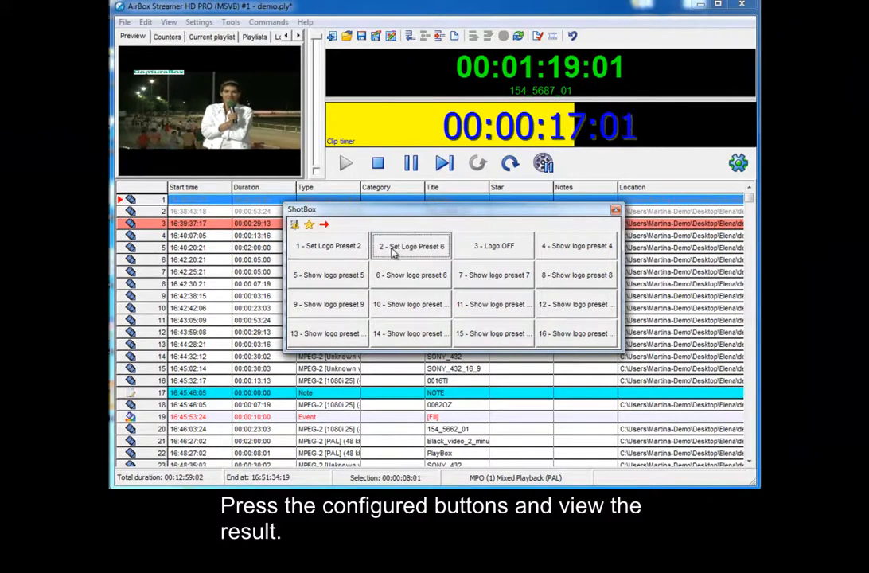
{"action": "left_click", "coordinate": [410, 246]}
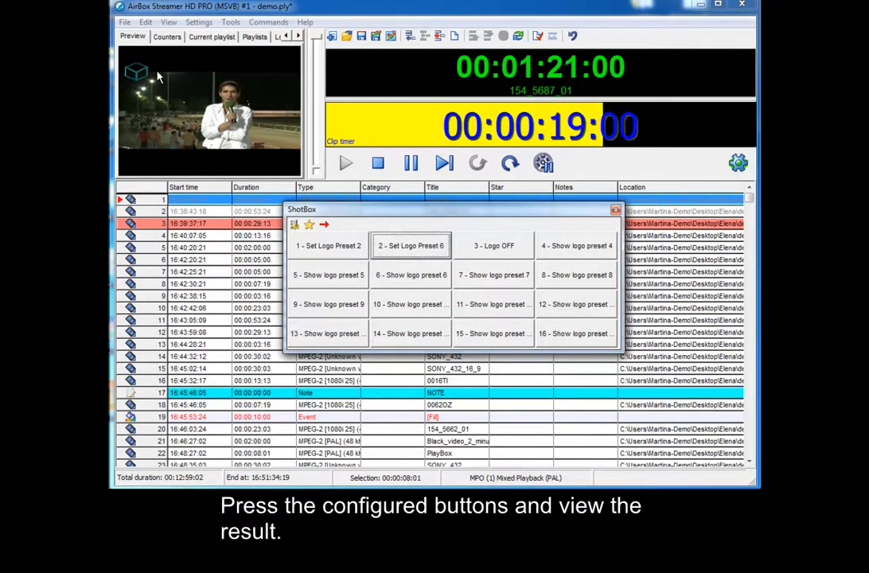
{"action": "left_click", "coordinate": [492, 245]}
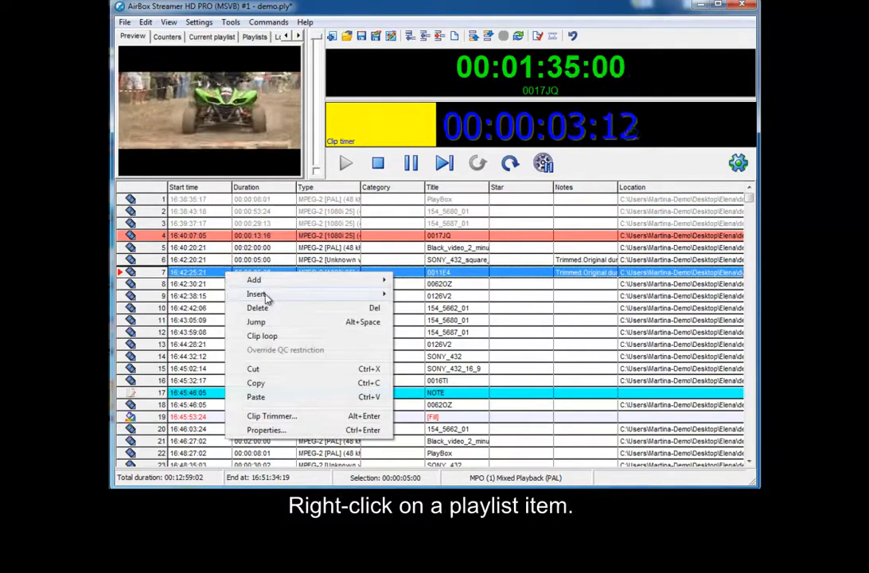
{"action": "mouse_move", "coordinate": [257, 293]}
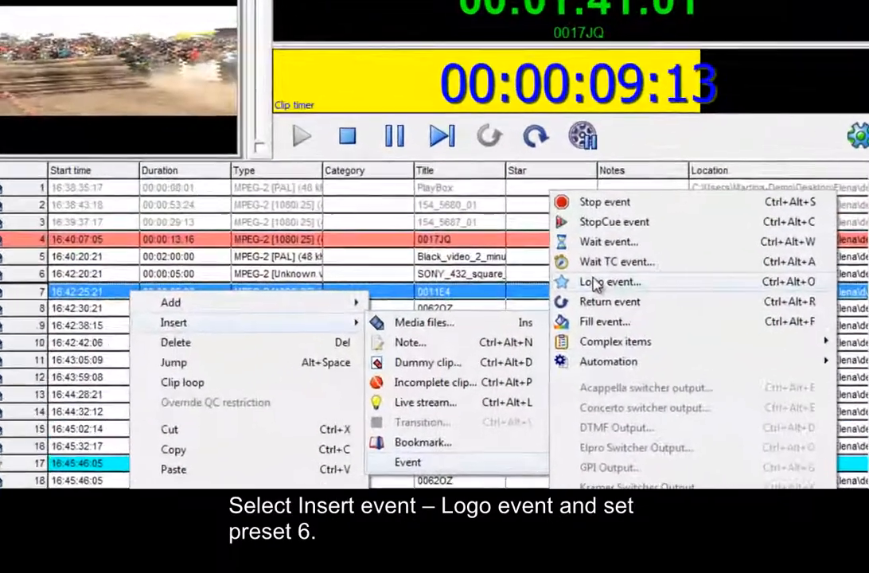
Step: Insert a playlist logo event that activates preset 6 immediately
{"action": "left_click", "coordinate": [609, 281]}
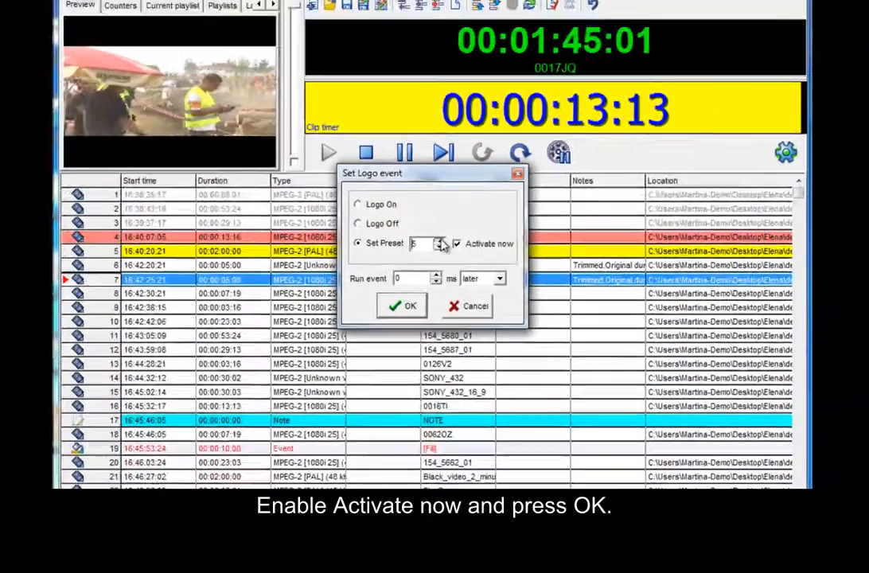
{"action": "left_click", "coordinate": [400, 306]}
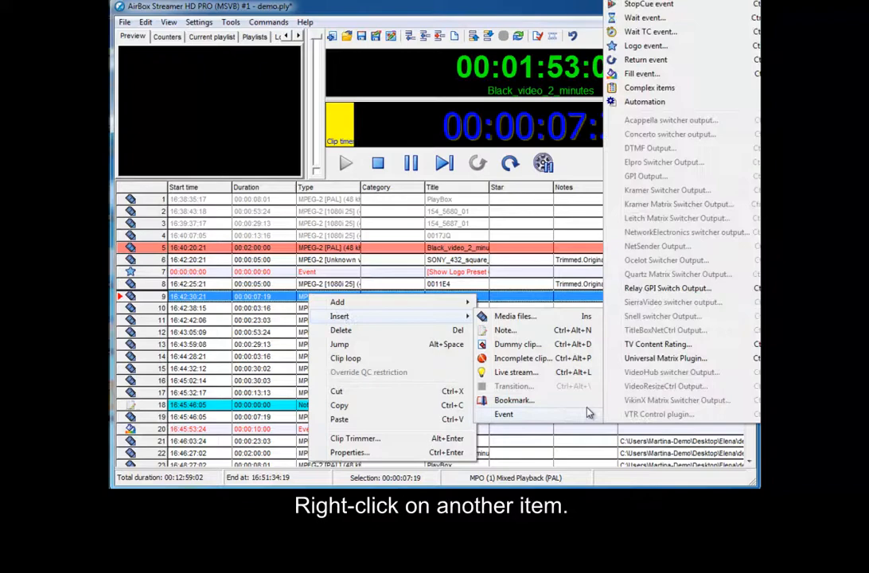
Step: Insert a Logo Off event at a later playlist item
{"action": "left_click", "coordinate": [645, 44]}
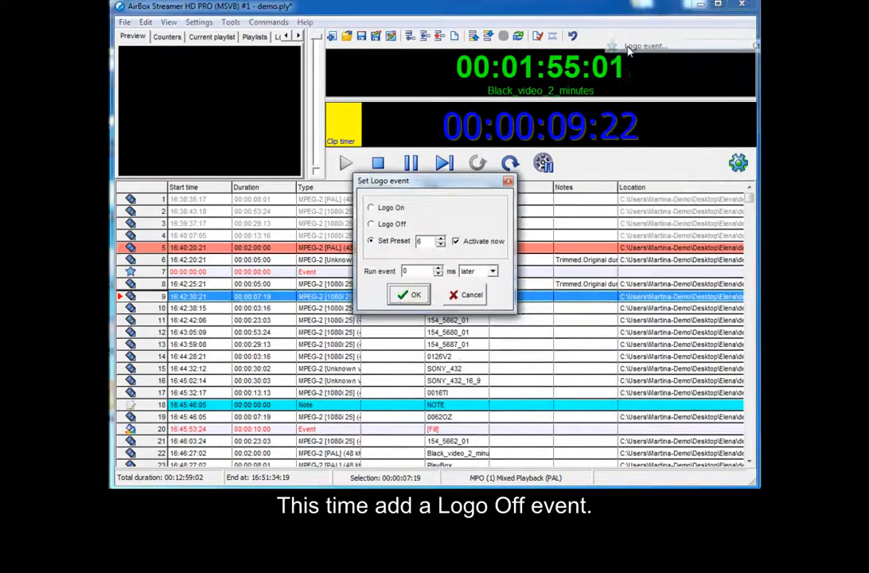
{"action": "left_click", "coordinate": [371, 223]}
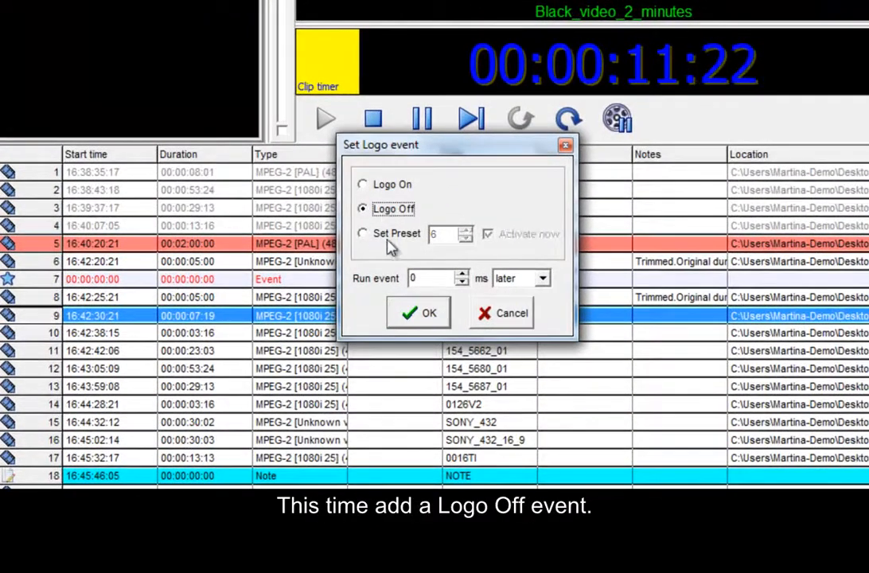
{"action": "left_click", "coordinate": [417, 312]}
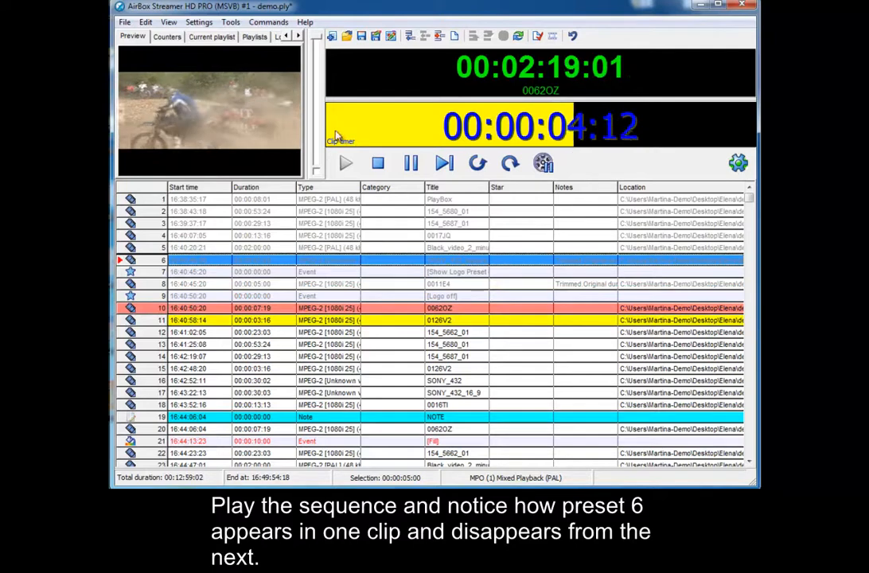
Step: Let playback run past both logo events so the logo appears and disappears
{"action": "left_click", "coordinate": [377, 163]}
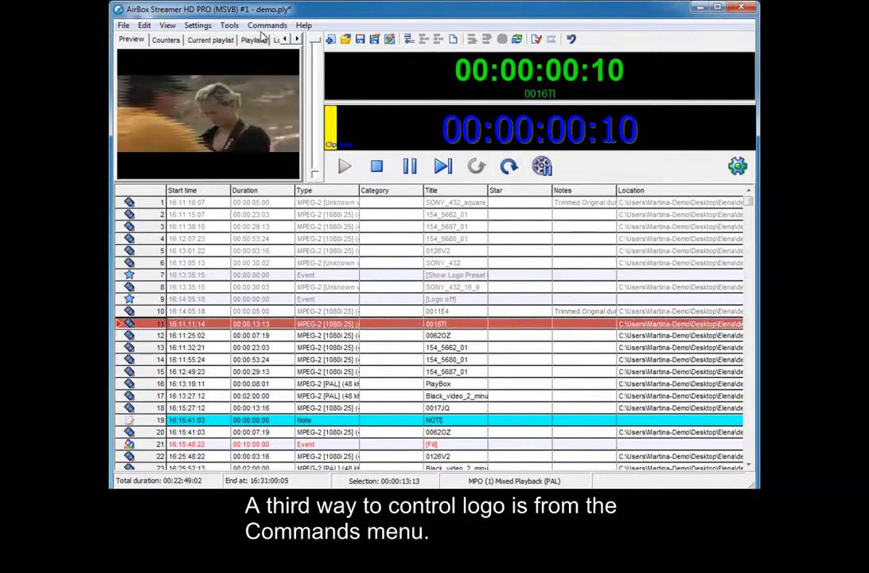
Step: Show the Logo presets list under the Commands menu
{"action": "left_click", "coordinate": [268, 26]}
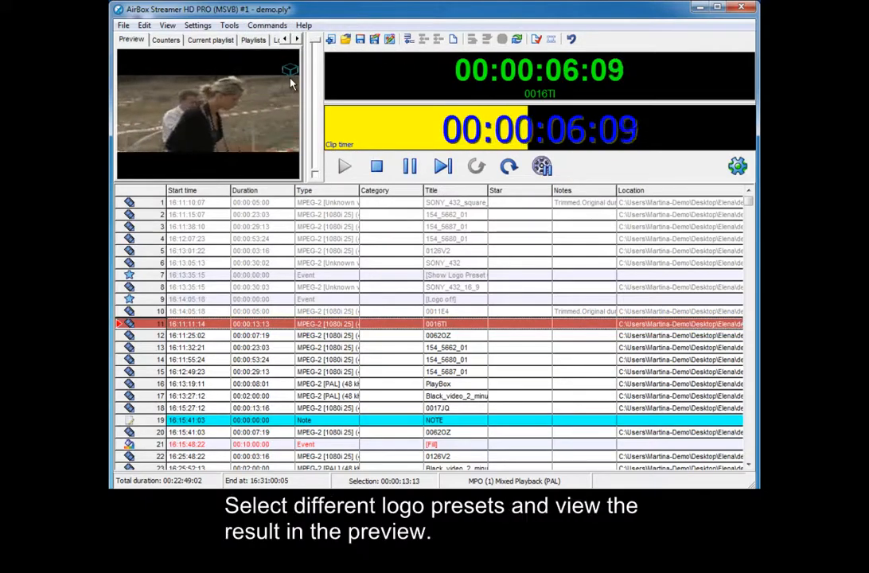
{"action": "left_click", "coordinate": [279, 26]}
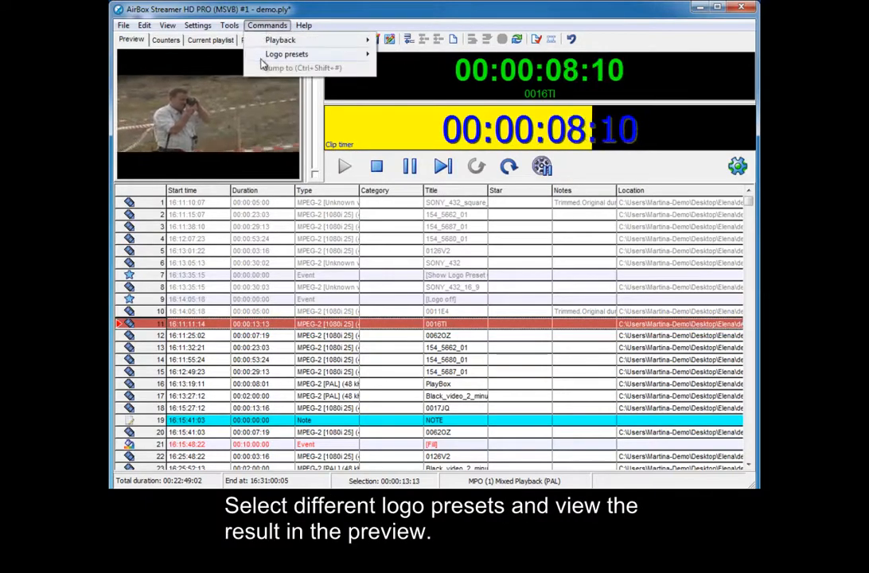